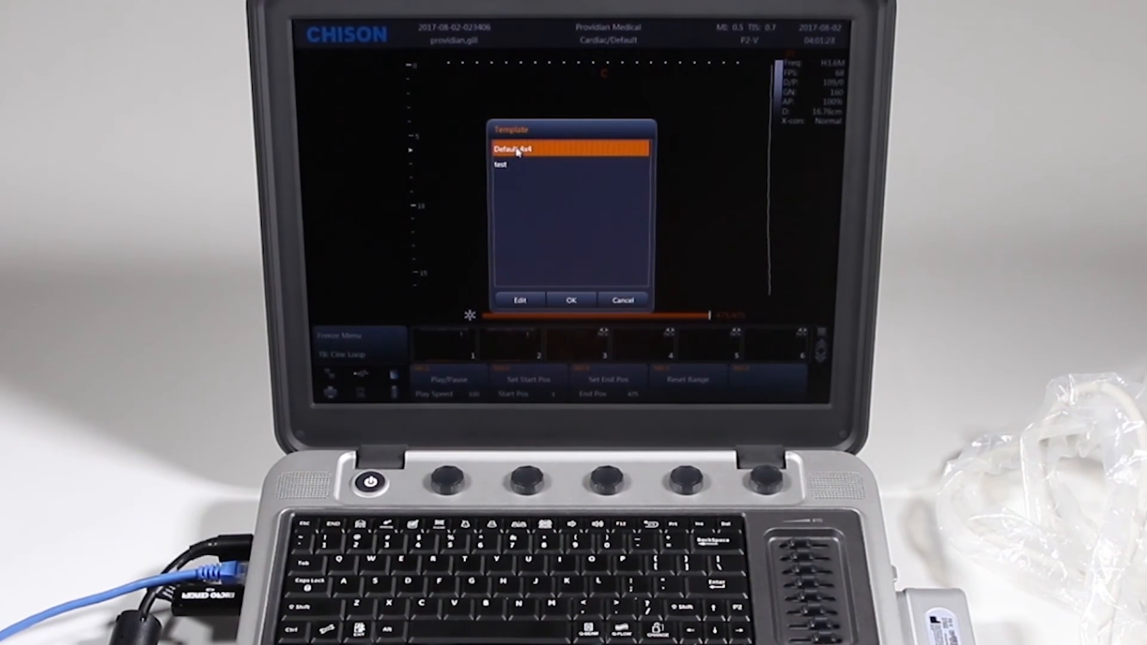
Edit the Default 4x4 template, cancel the New dialog, and set the first view column to LAX
click(499, 165)
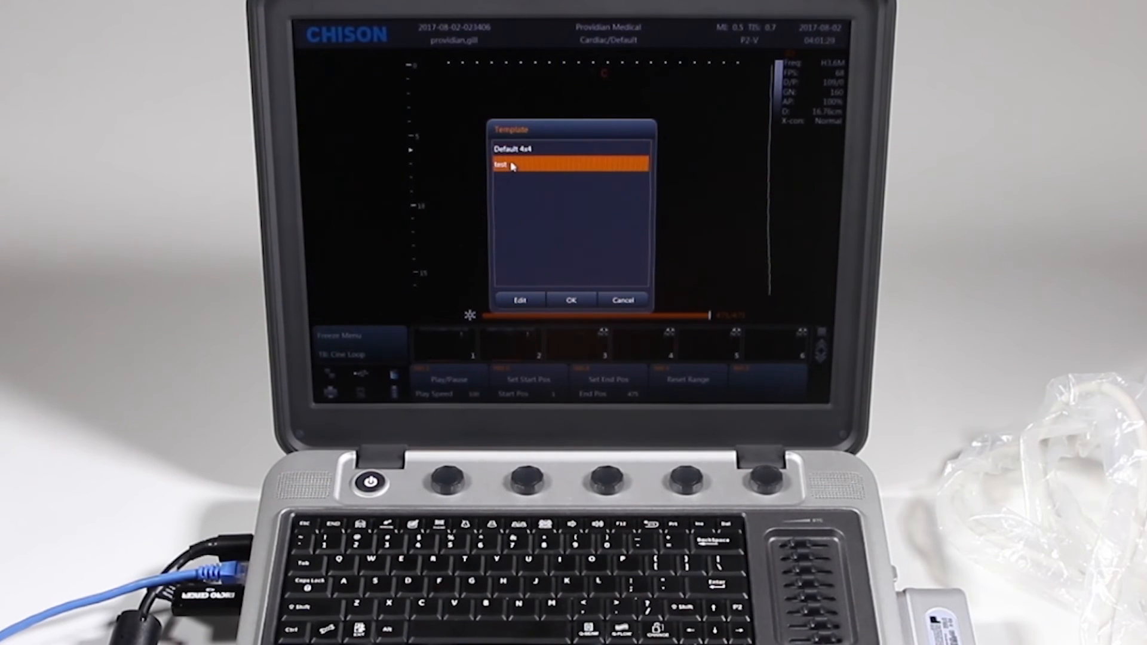
click(572, 150)
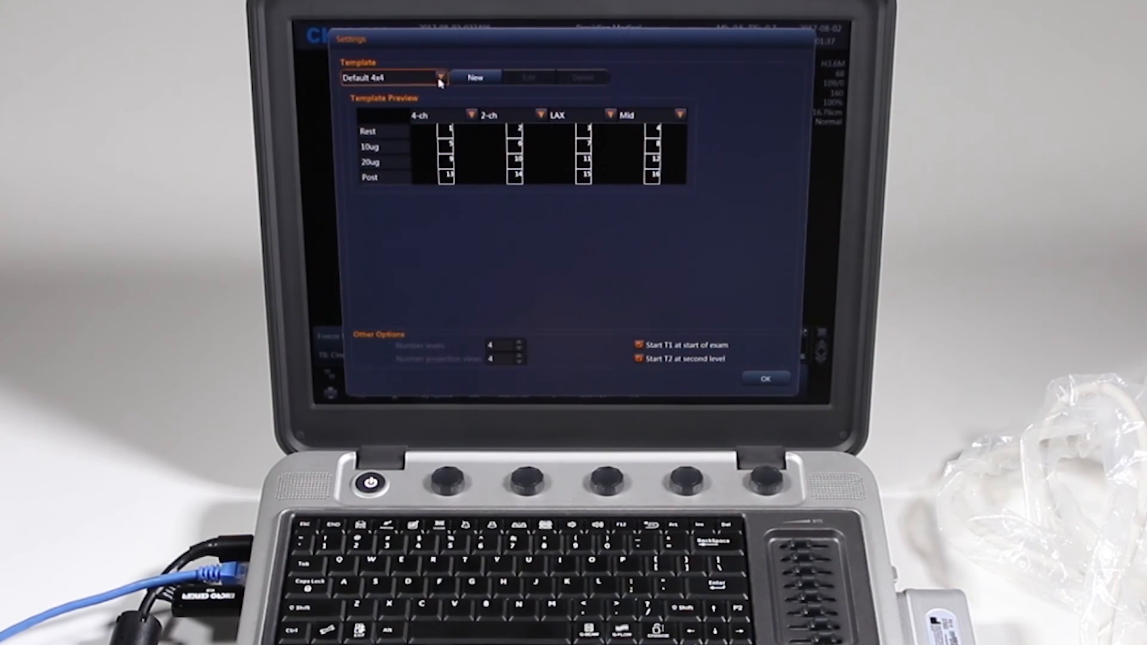
click(477, 76)
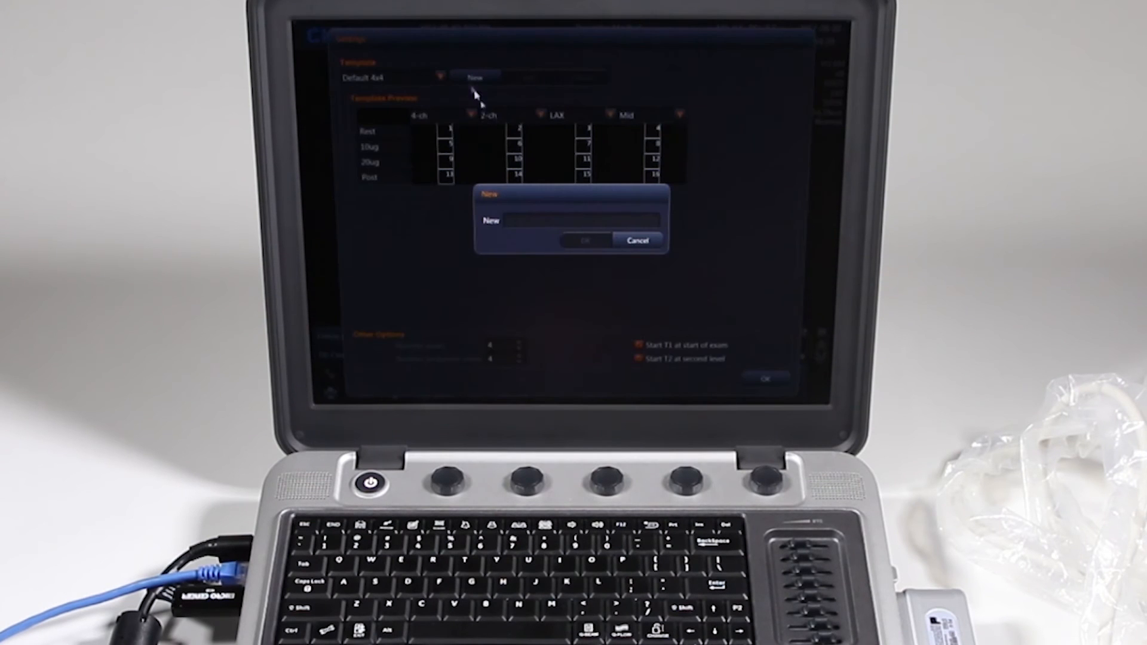
click(636, 240)
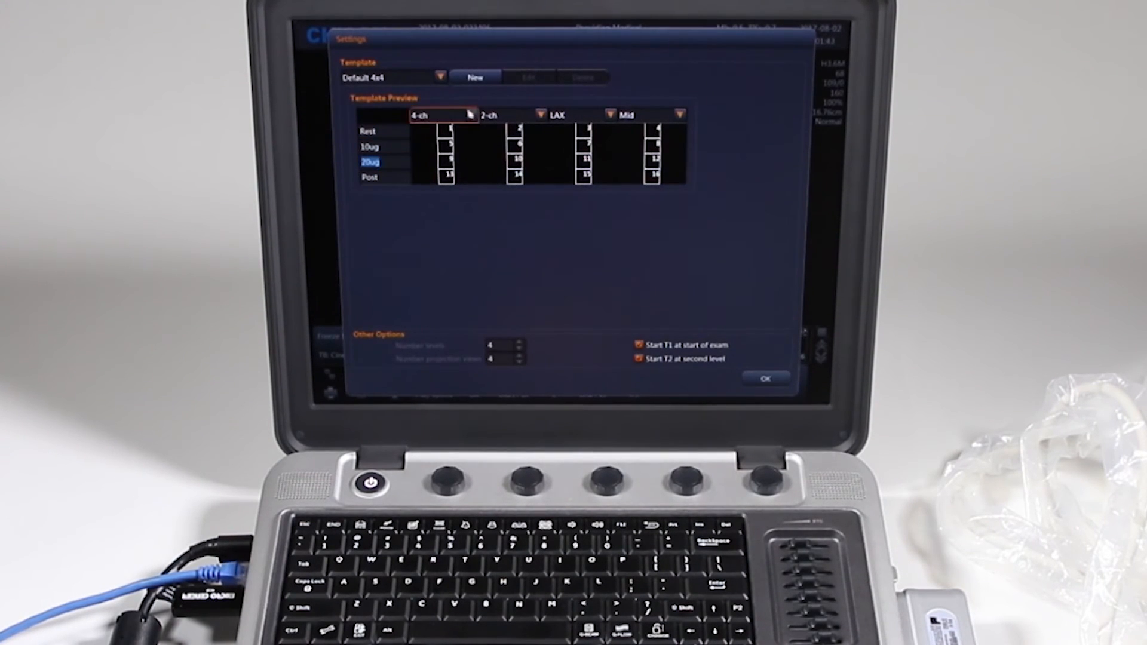
click(441, 115)
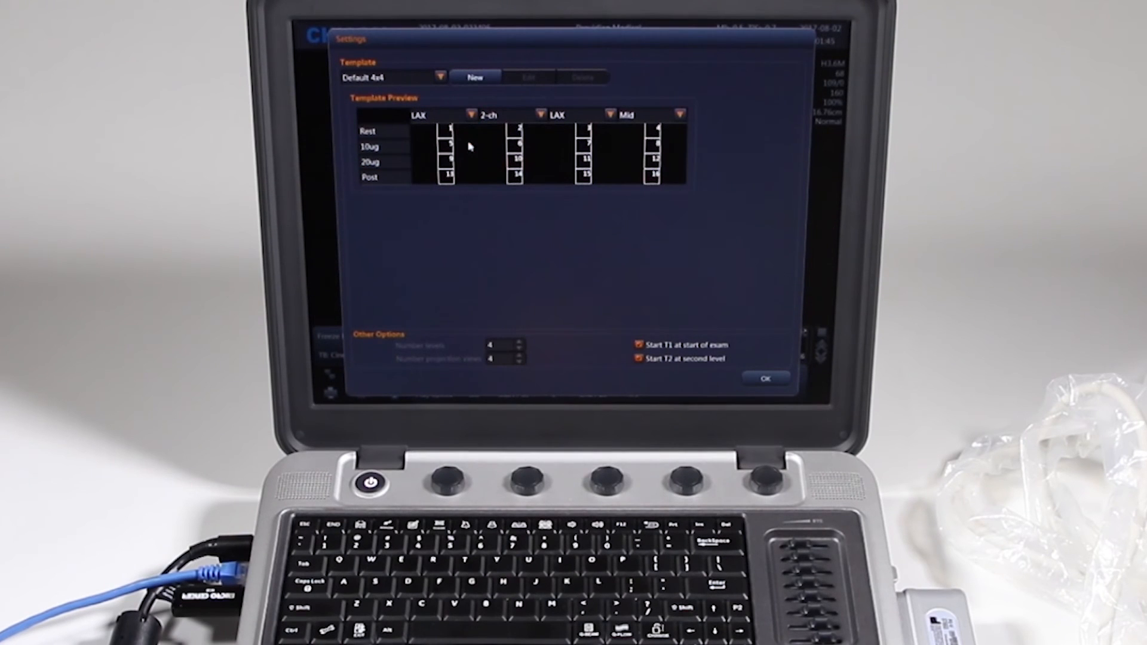
mouse_move(612, 288)
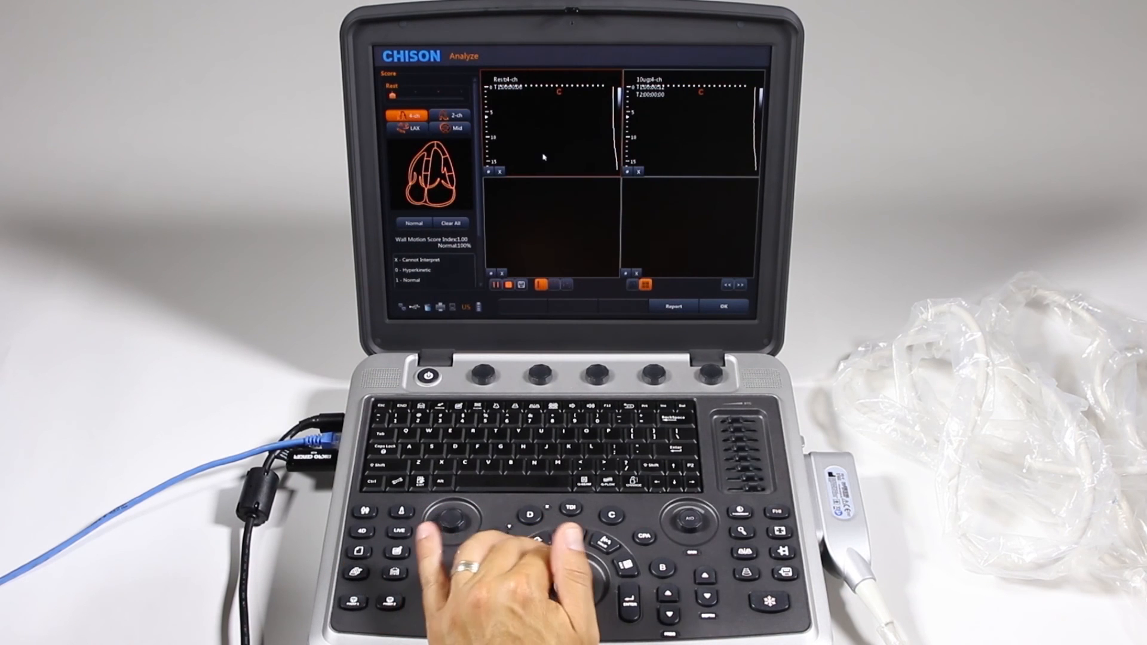
Switch wall motion scoring to the 2-ch view comparing Rest and 10ug clips
click(452, 114)
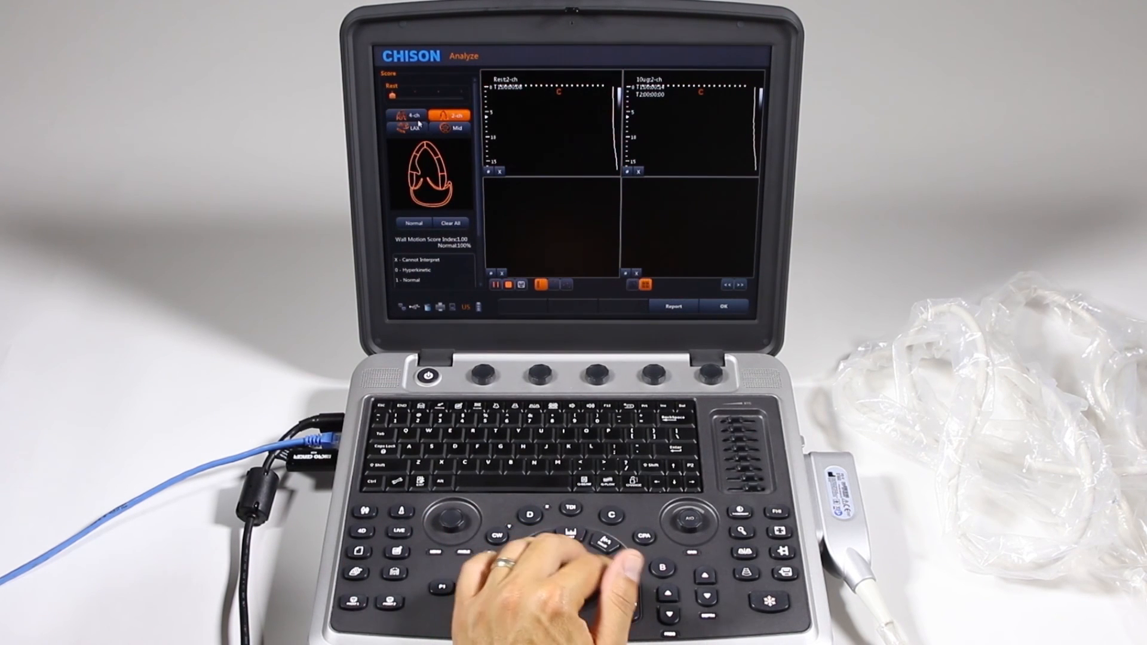